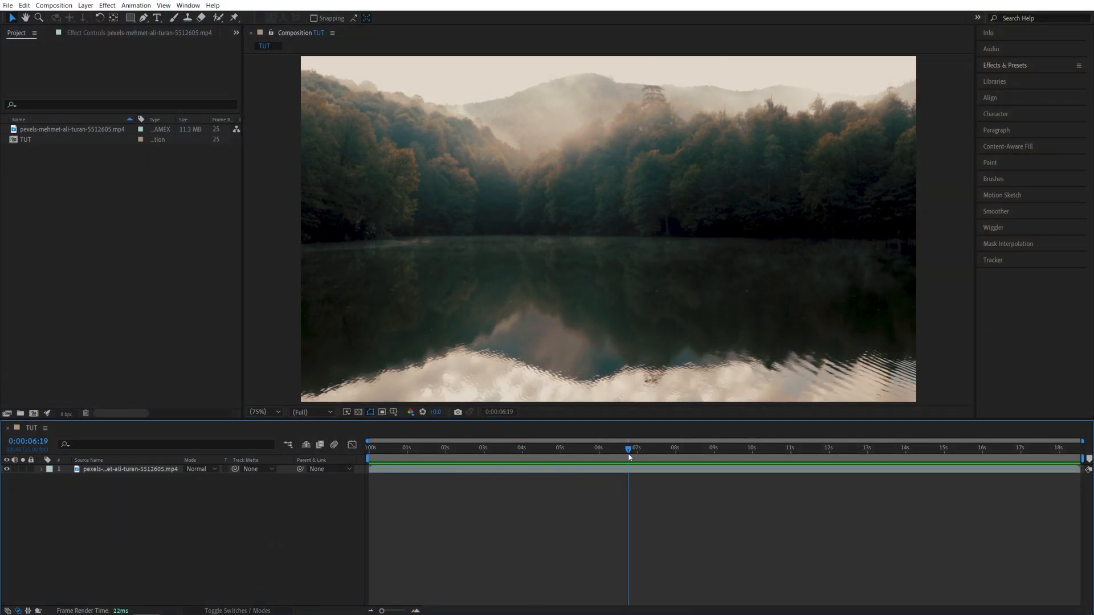
Open the Effects & Presets panel and search it for 'lumetri'.
left_click(1004, 65)
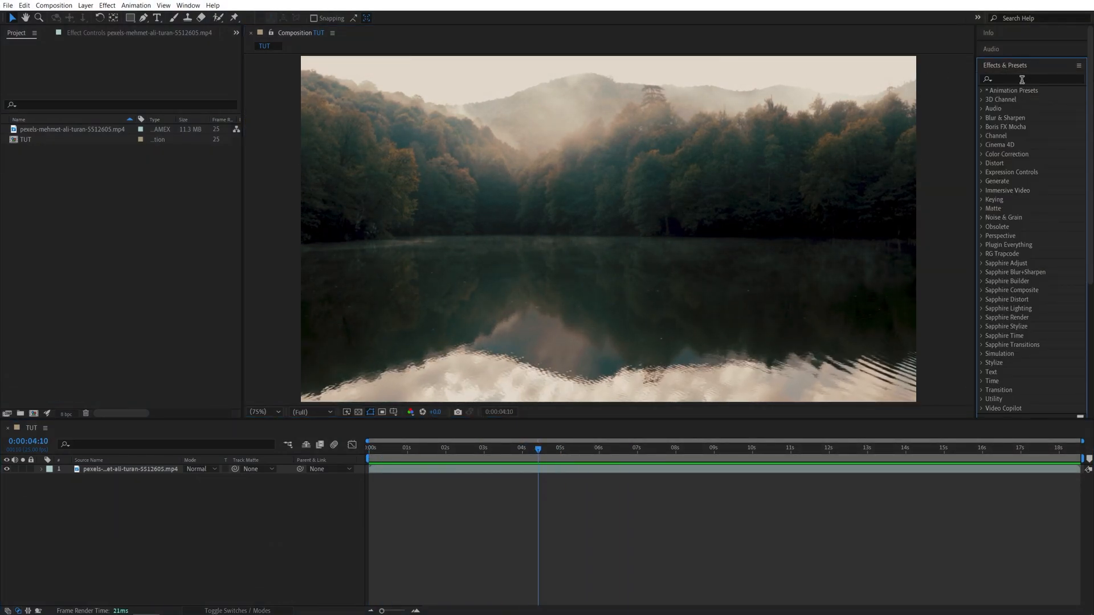
type("lumetri")
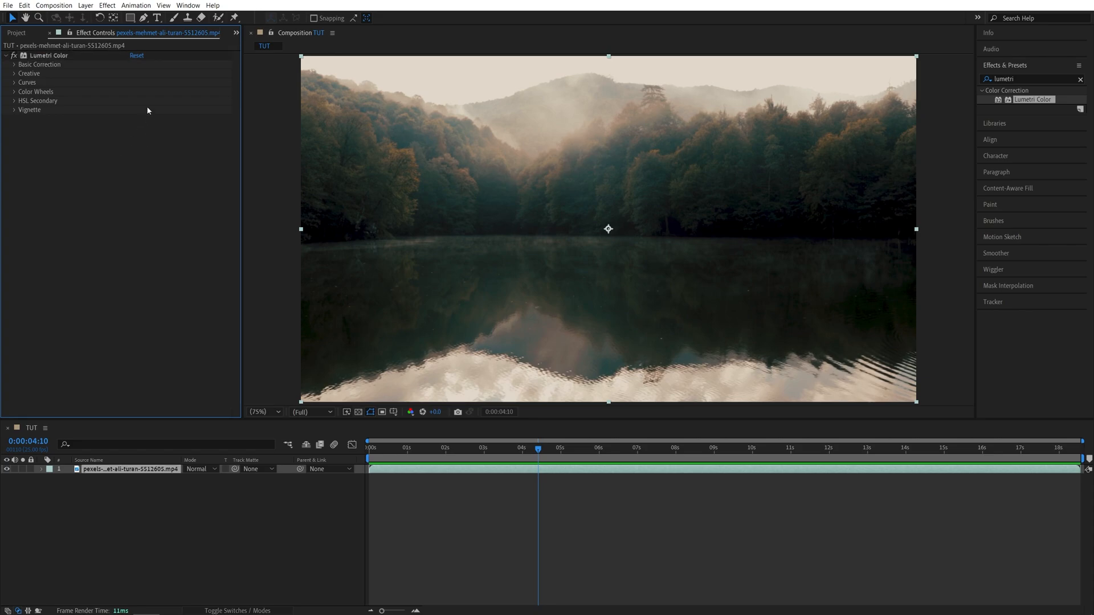
mouse_move(77, 76)
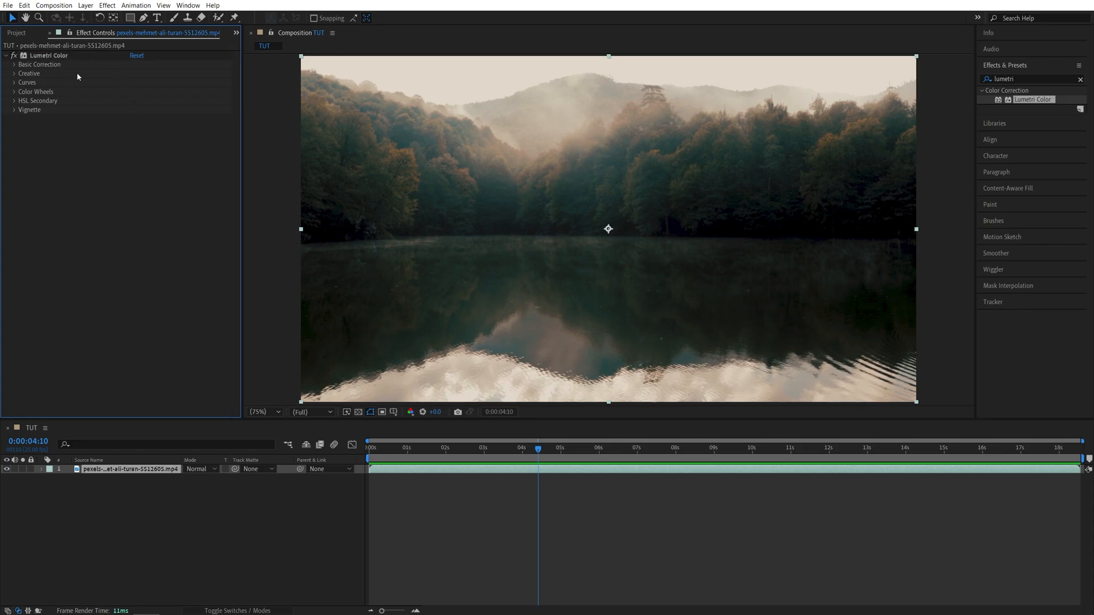
mouse_move(167, 144)
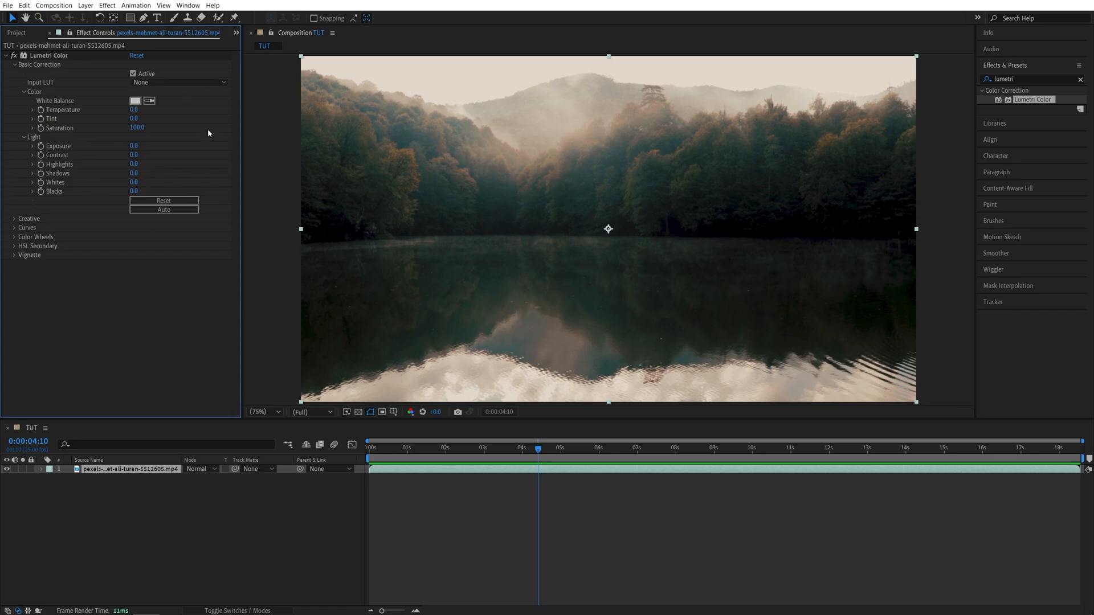
mouse_move(564, 238)
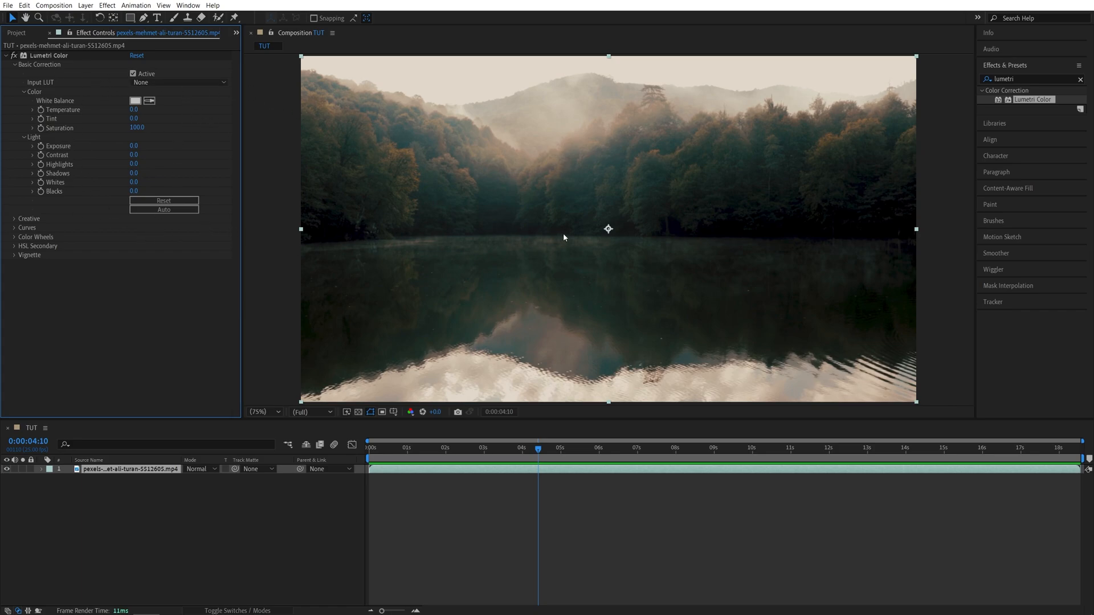
mouse_move(566, 273)
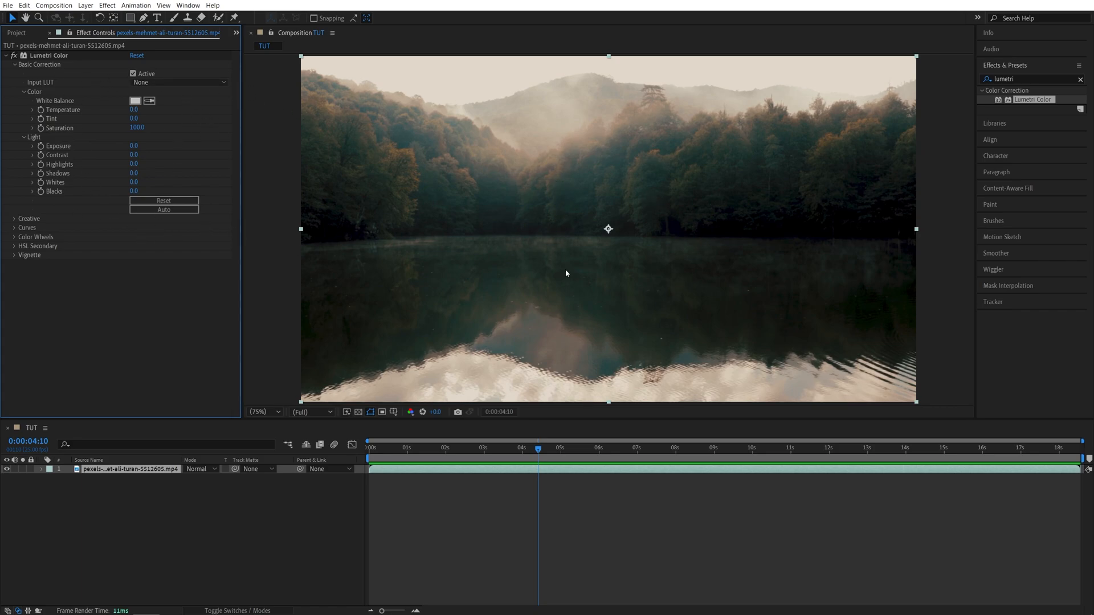
mouse_move(514, 130)
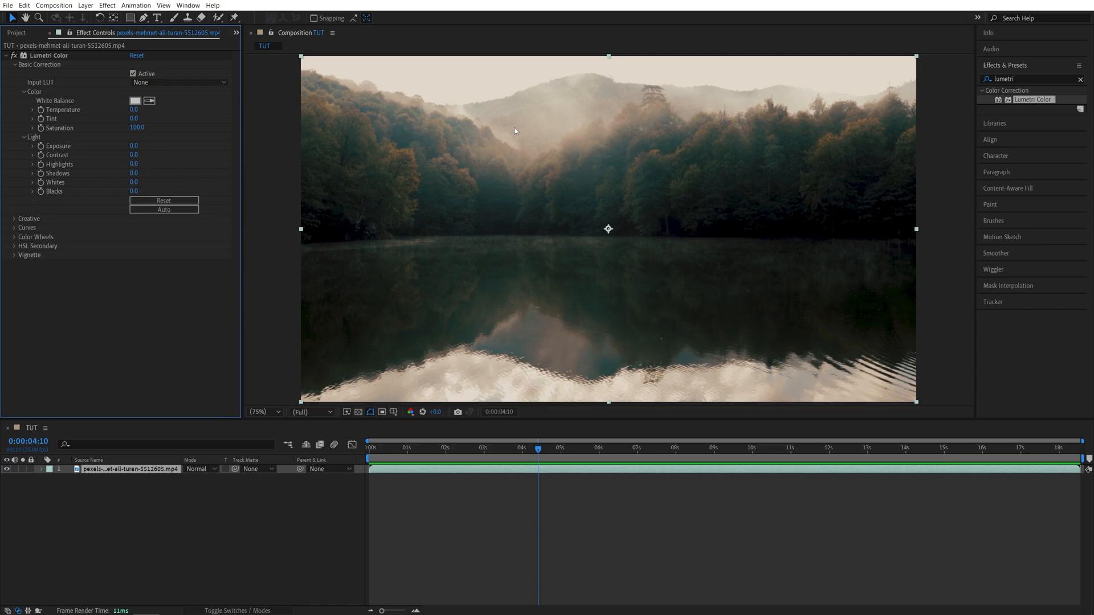
mouse_move(790, 100)
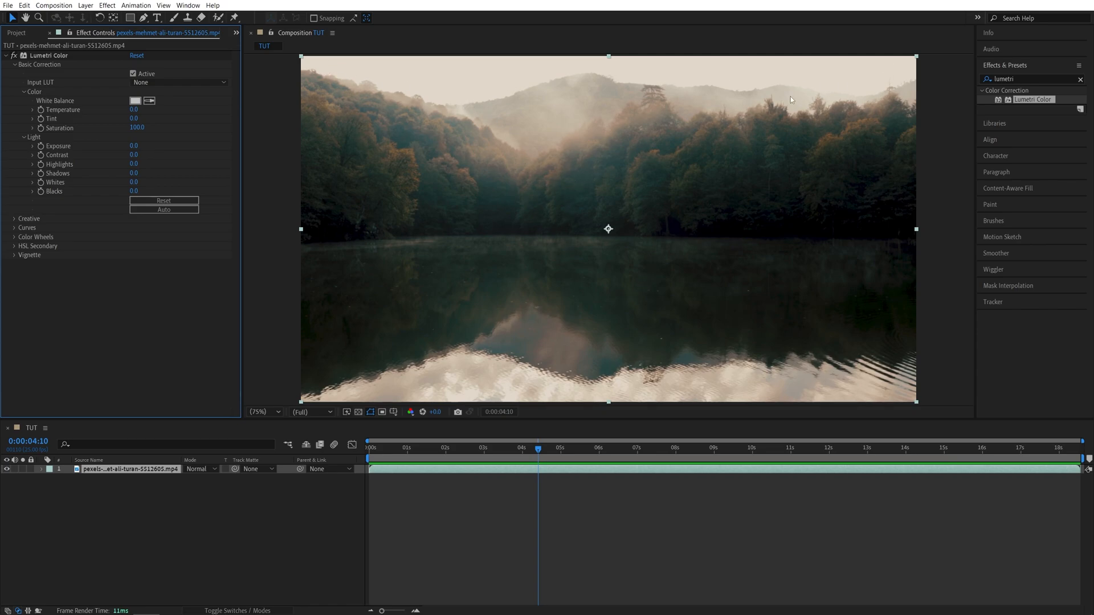
mouse_move(634, 104)
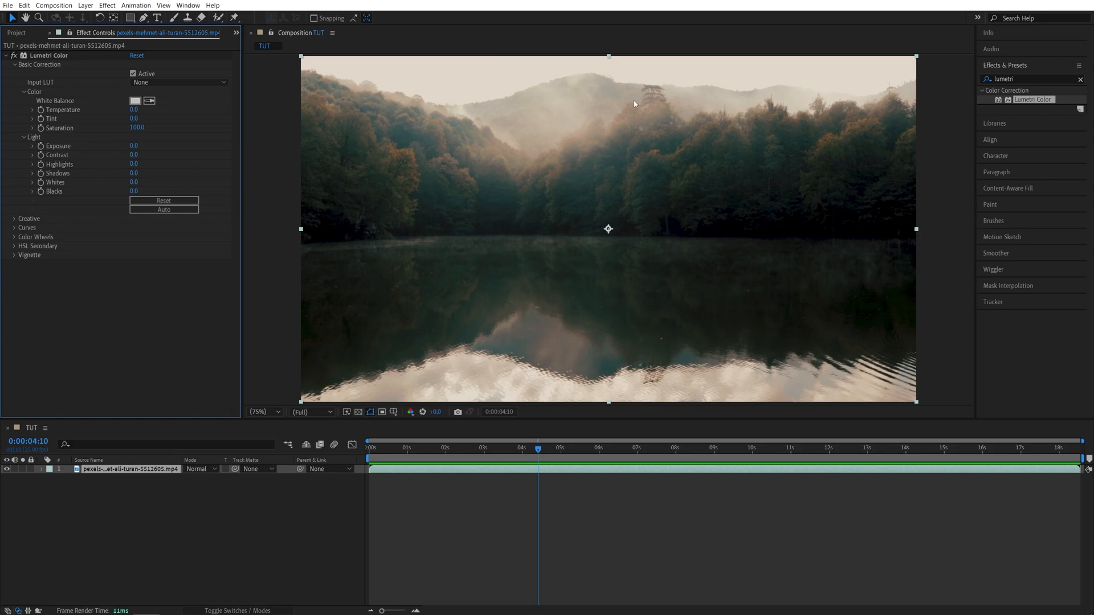
mouse_move(499, 108)
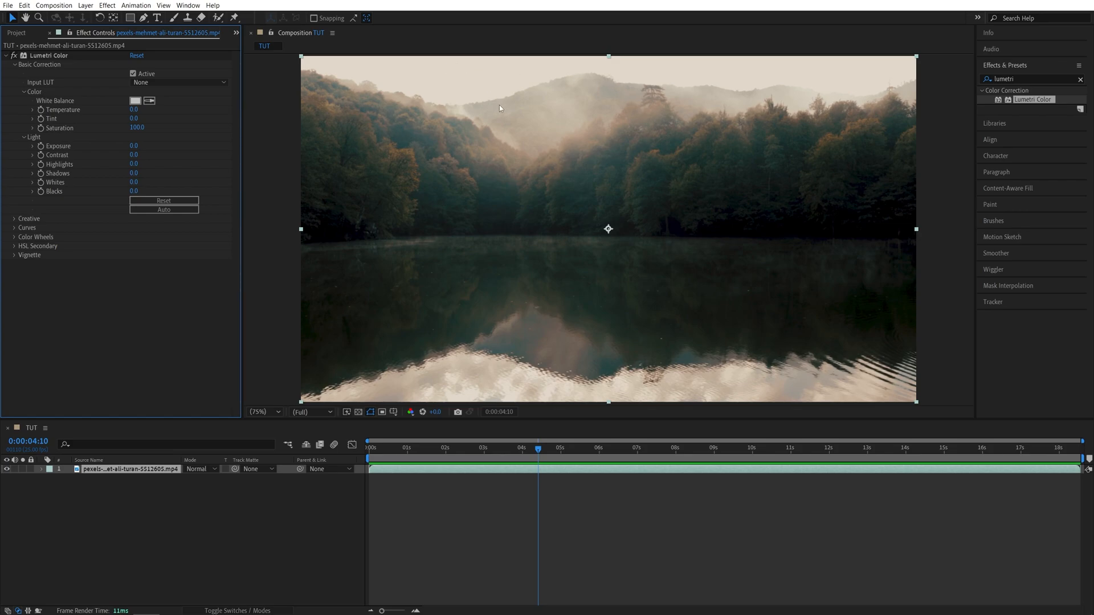
mouse_move(168, 174)
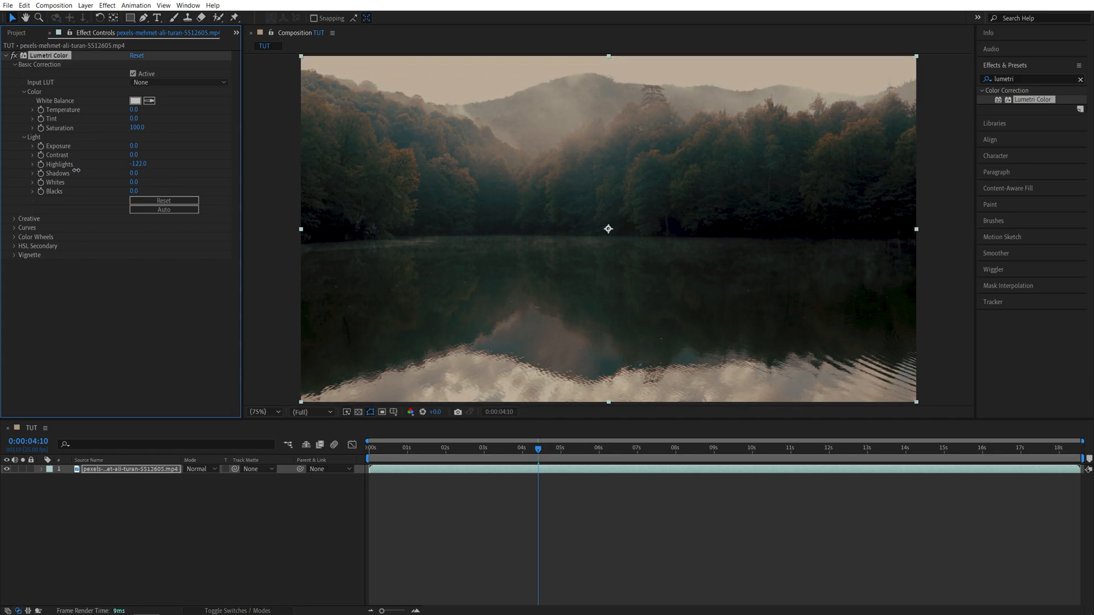
Scrub the Lumetri Highlights value down, then enter an exact value of -90.
left_click_drag(138, 163, 161, 163)
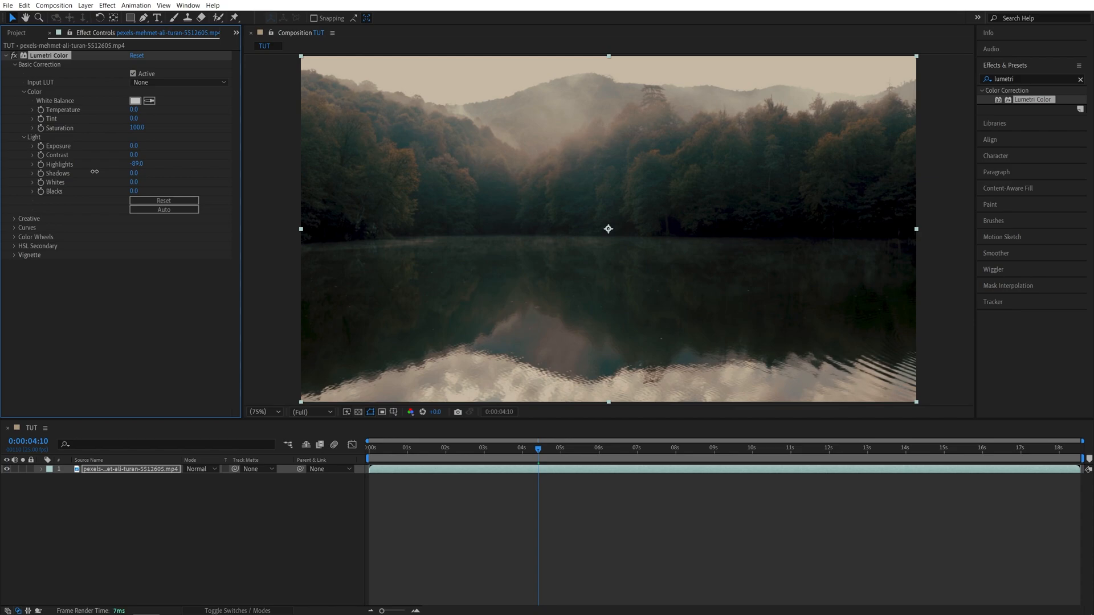
double_click(137, 164)
type("-90")
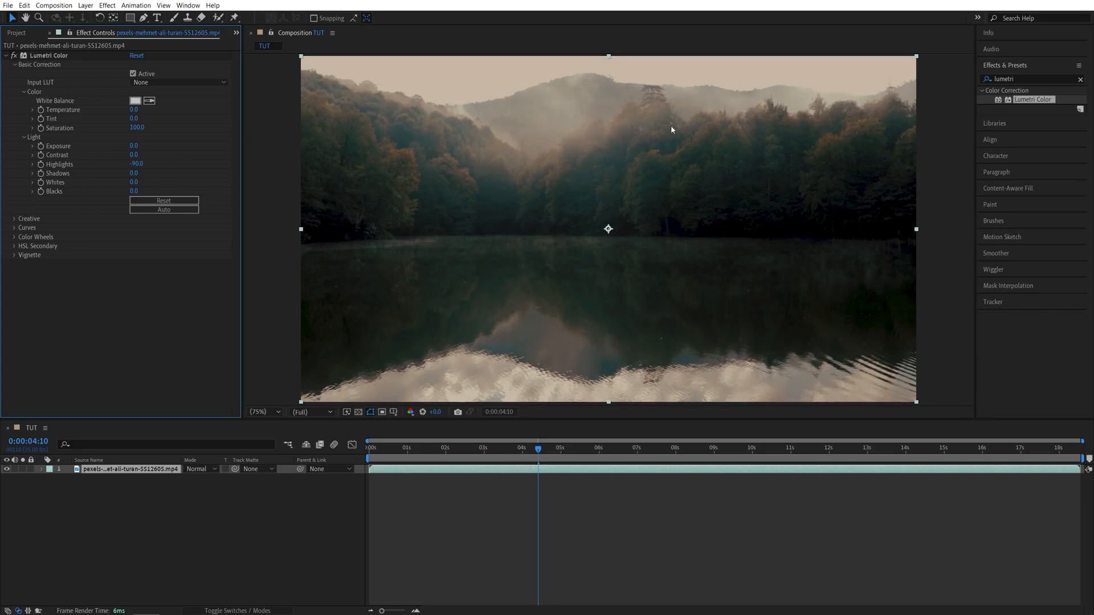
mouse_move(538, 95)
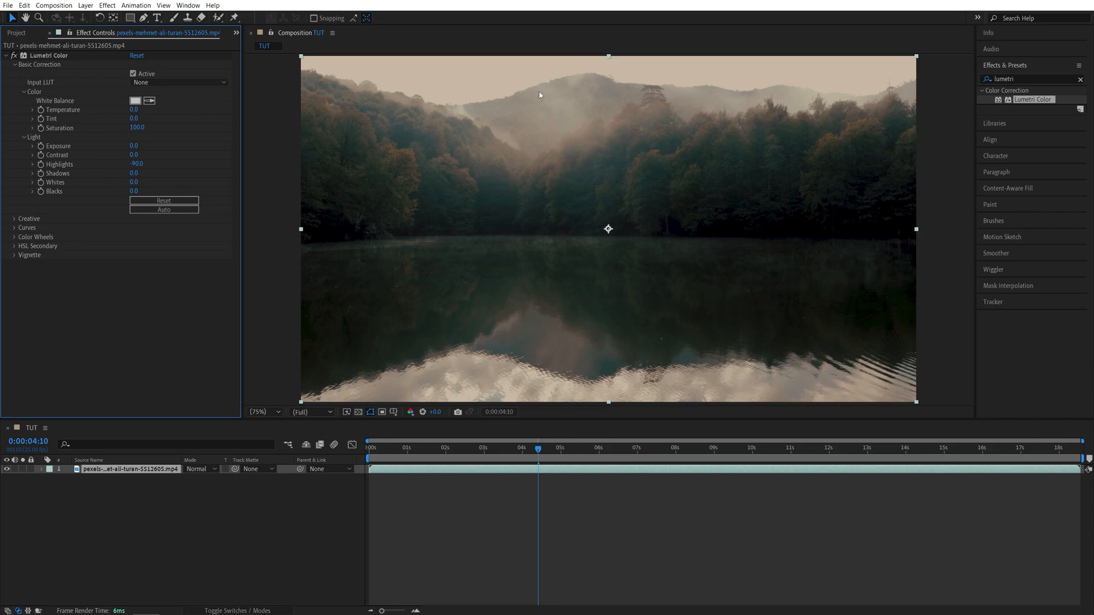
mouse_move(759, 385)
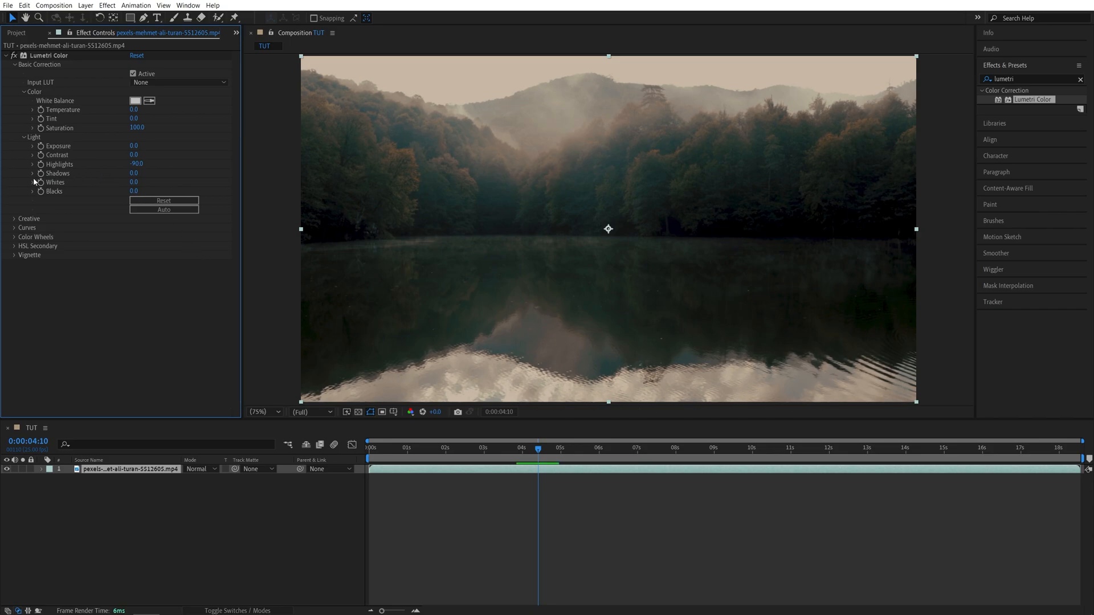
Scrub Basic Correction Shadows down to -40 to darken the forest and lake.
left_click_drag(139, 173, 126, 173)
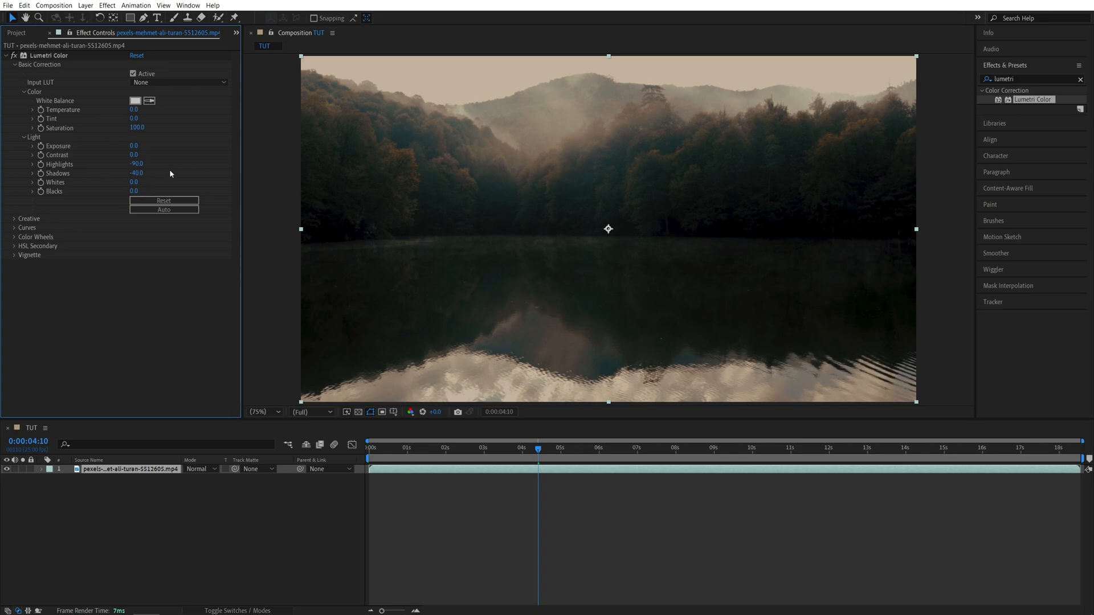
mouse_move(544, 309)
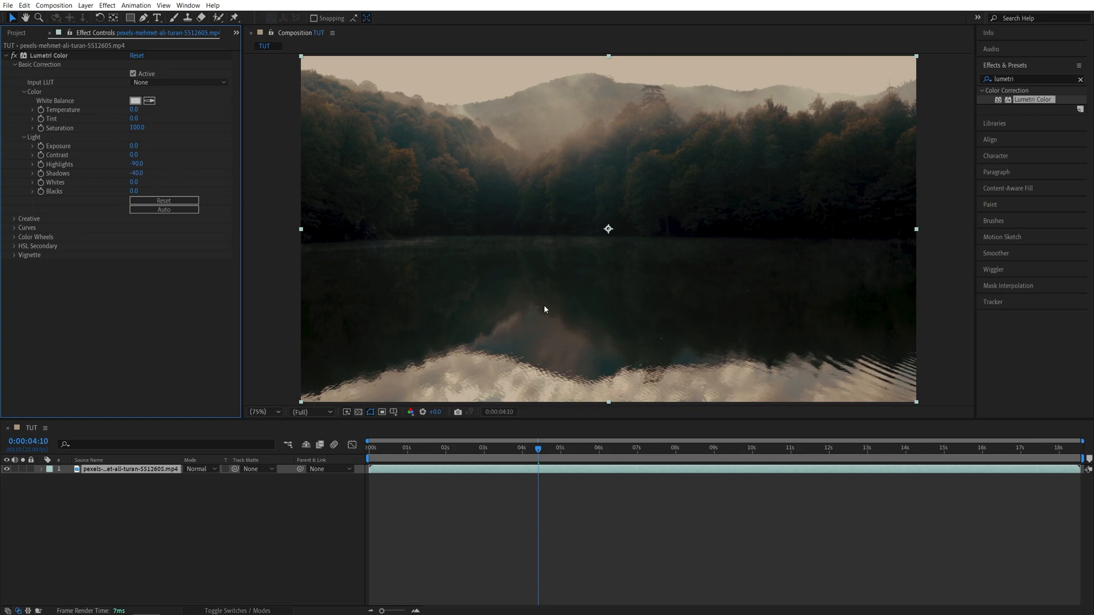
mouse_move(591, 174)
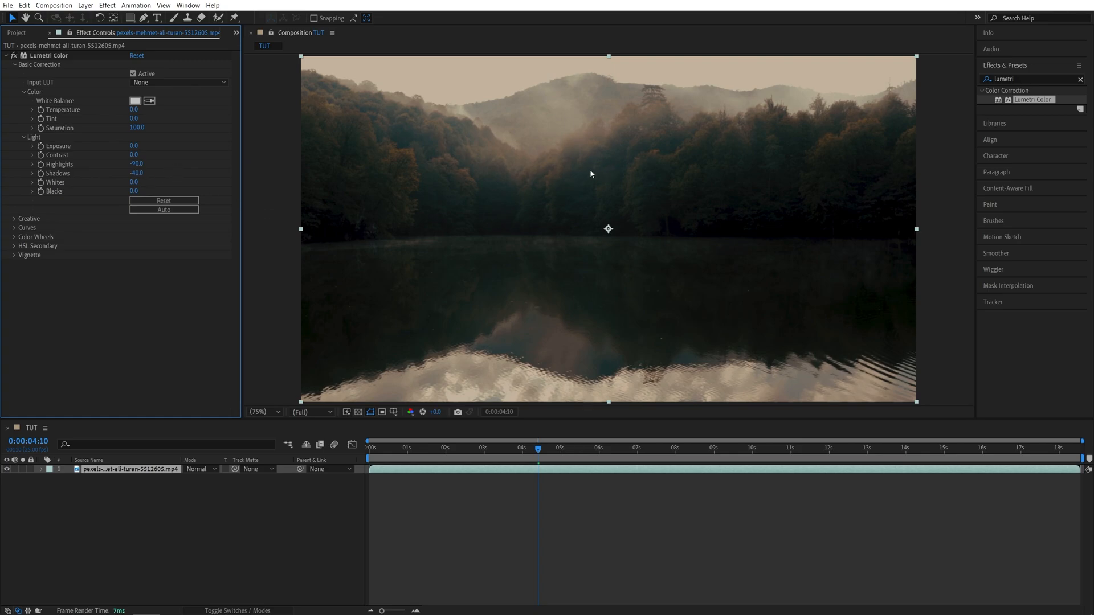
mouse_move(577, 255)
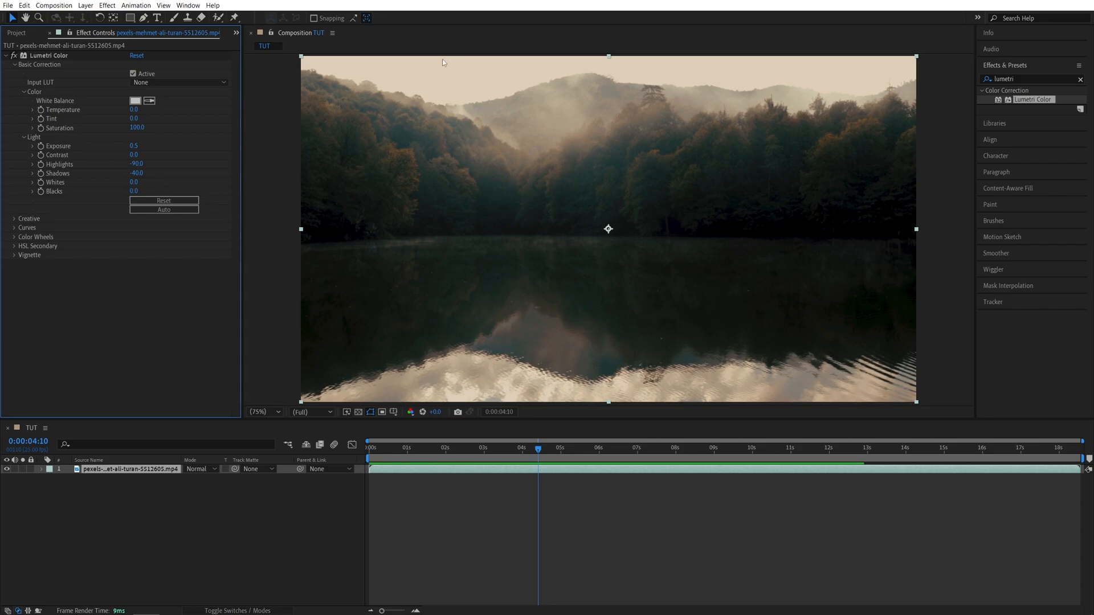
mouse_move(374, 268)
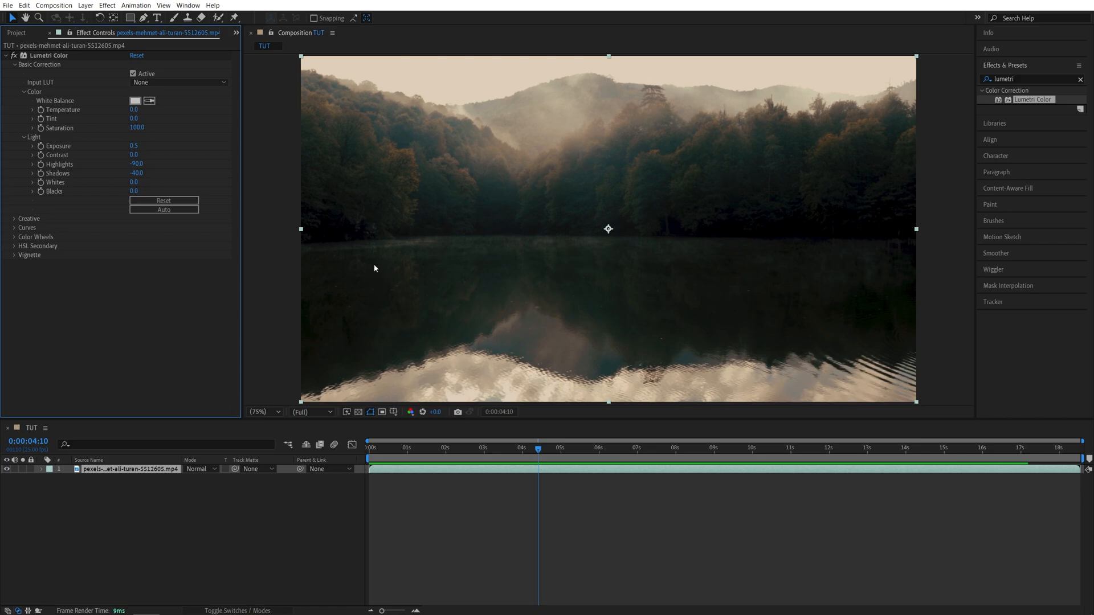
mouse_move(606, 262)
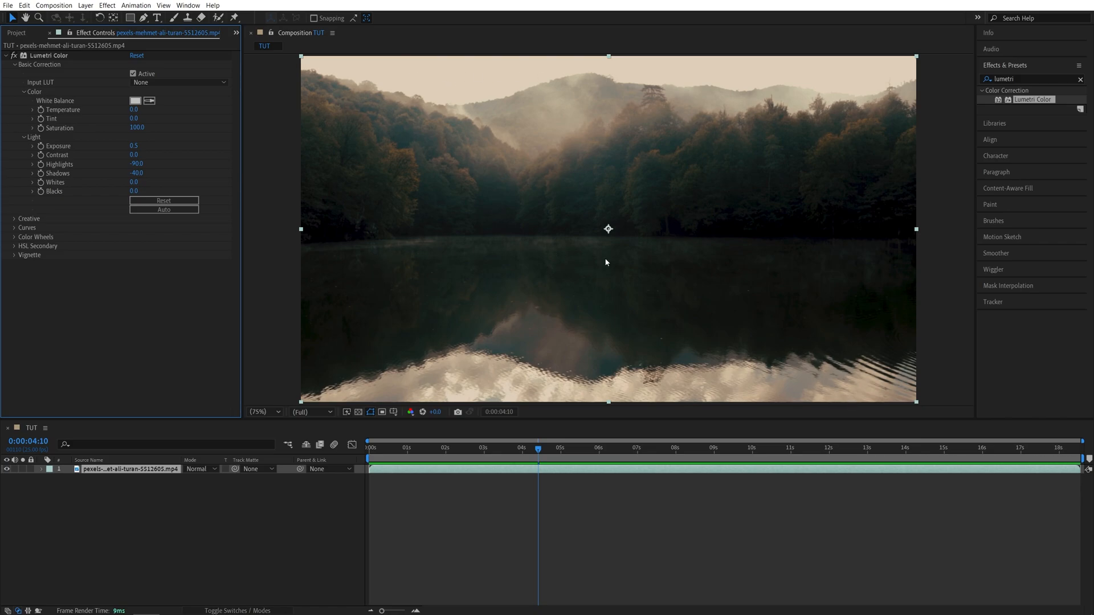
mouse_move(687, 172)
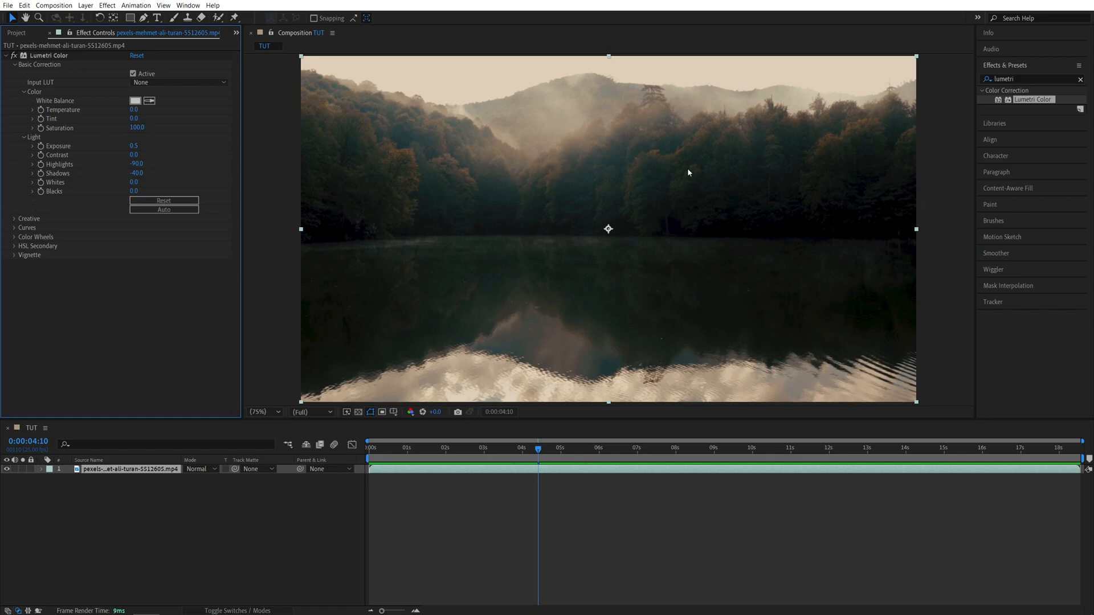
mouse_move(718, 214)
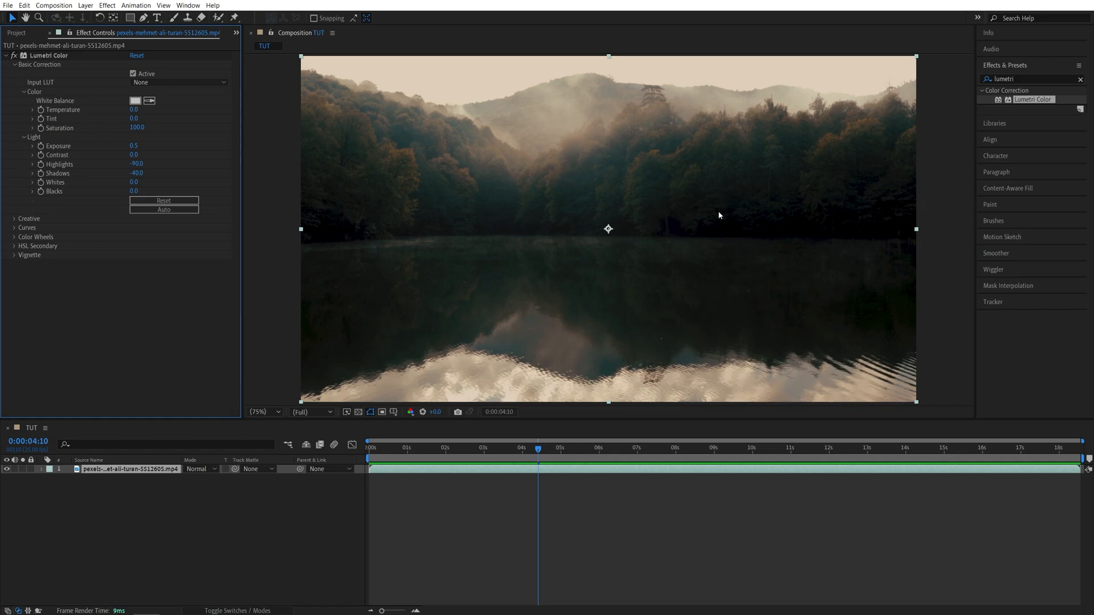
mouse_move(813, 264)
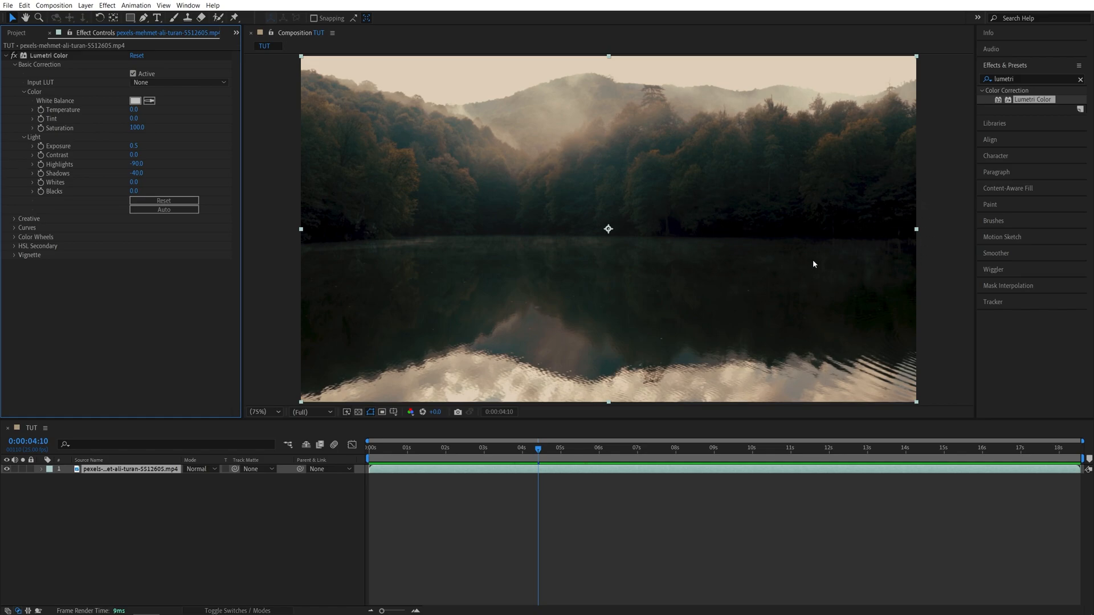
mouse_move(855, 220)
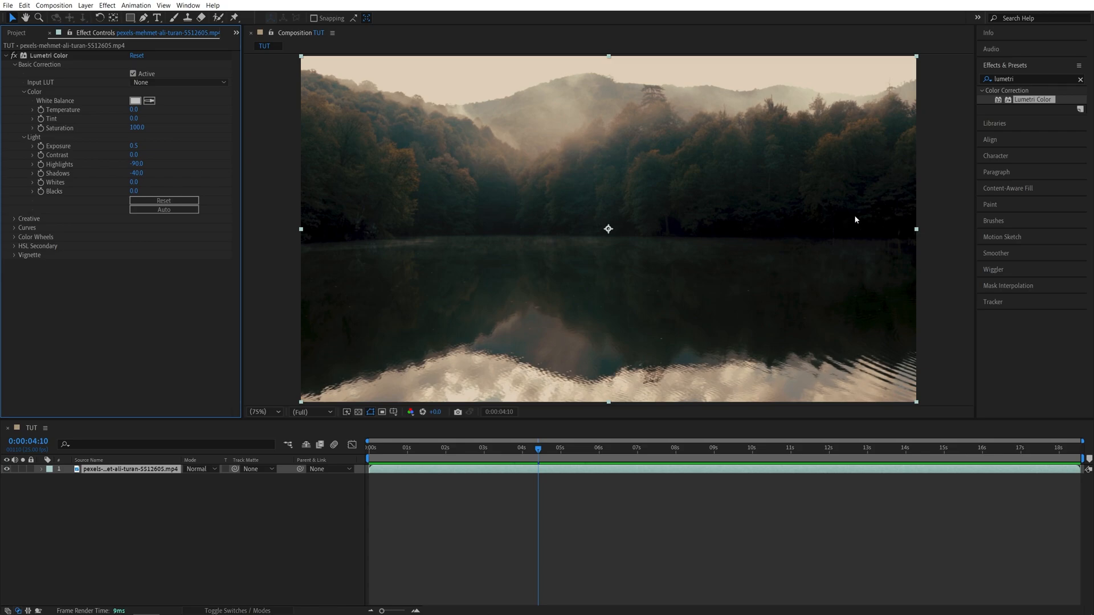
mouse_move(78, 194)
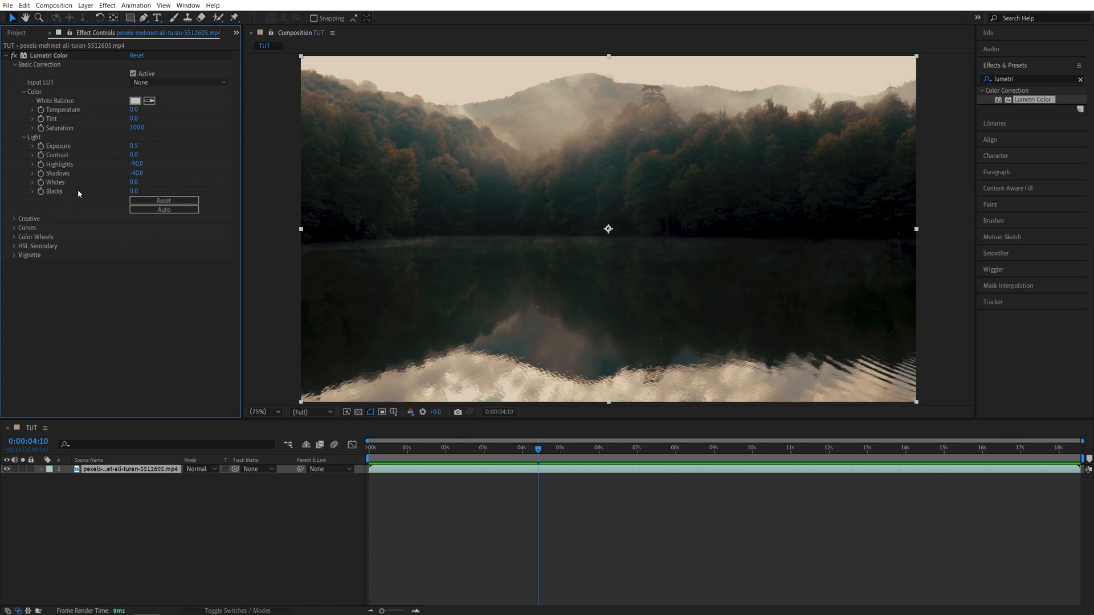
Scrub Lumetri Blacks down to -20 to crush the darkest tones.
left_click_drag(136, 190, 124, 190)
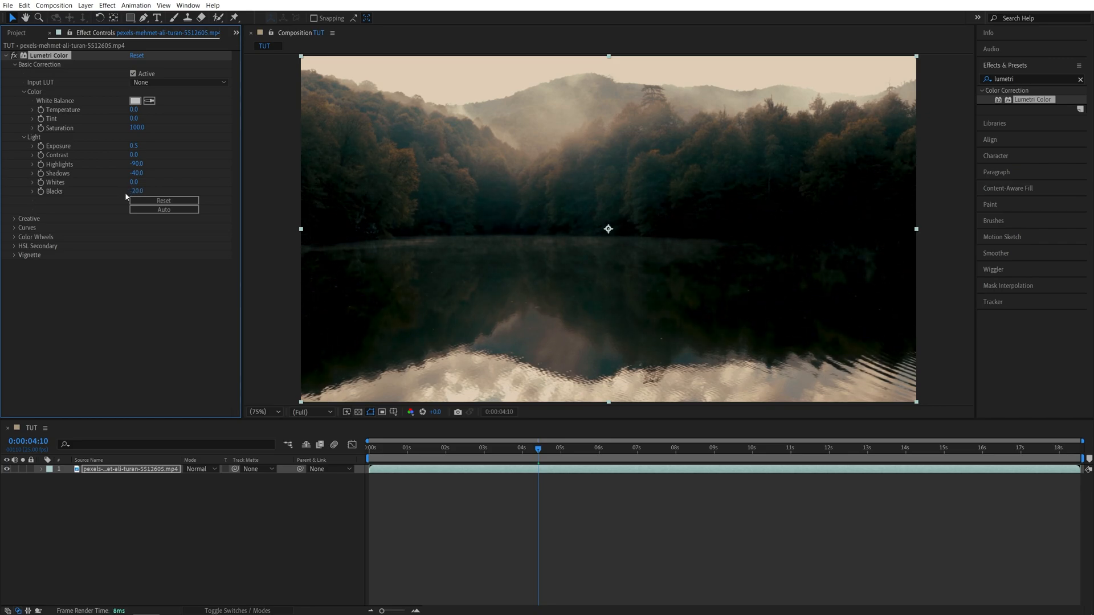
mouse_move(777, 229)
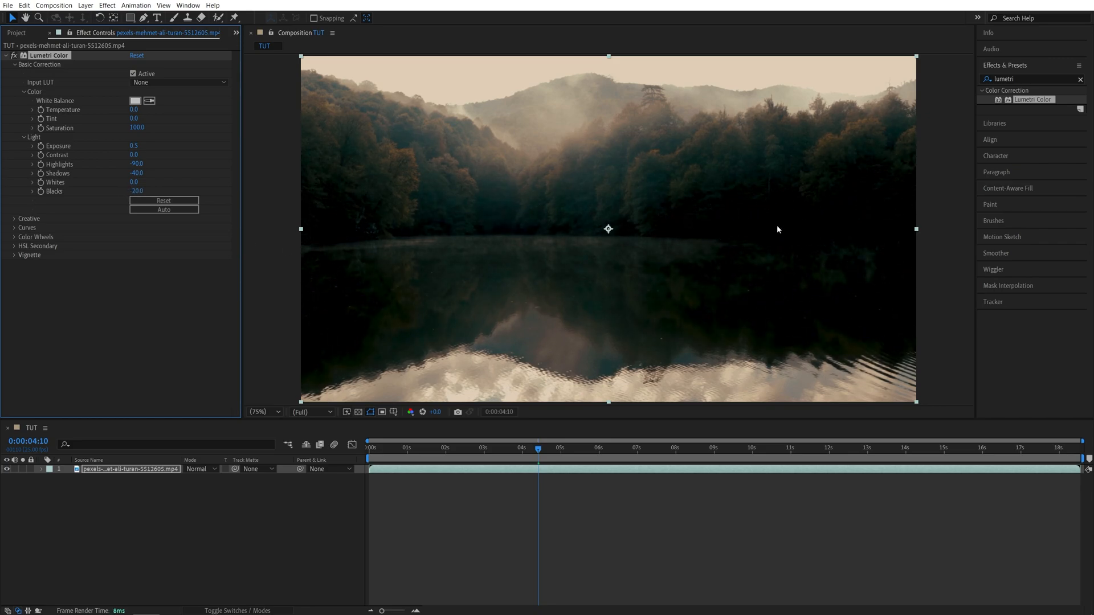
mouse_move(871, 234)
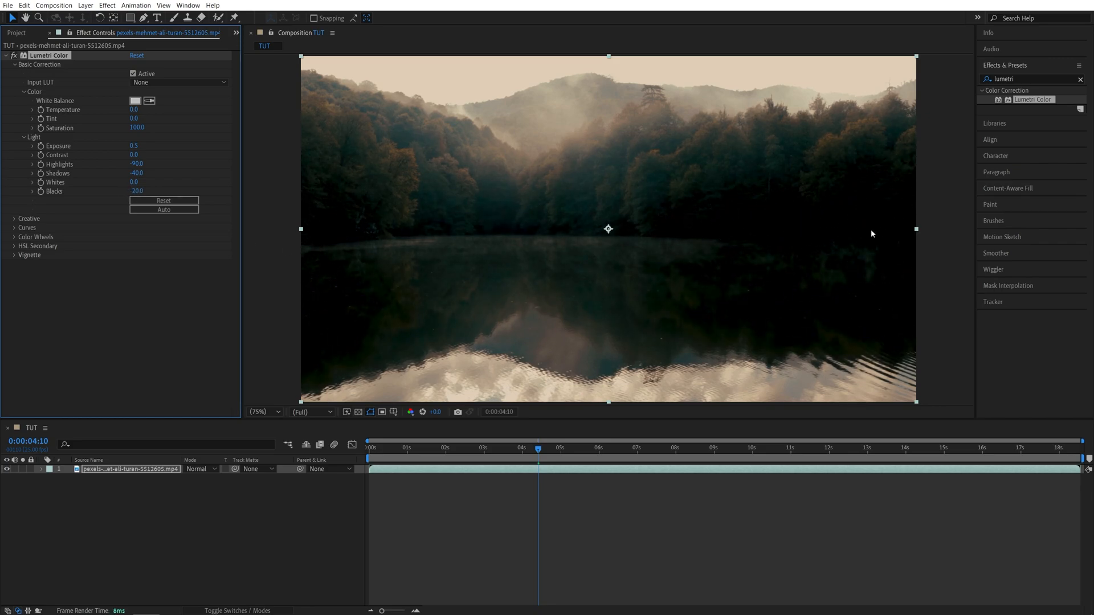
mouse_move(738, 241)
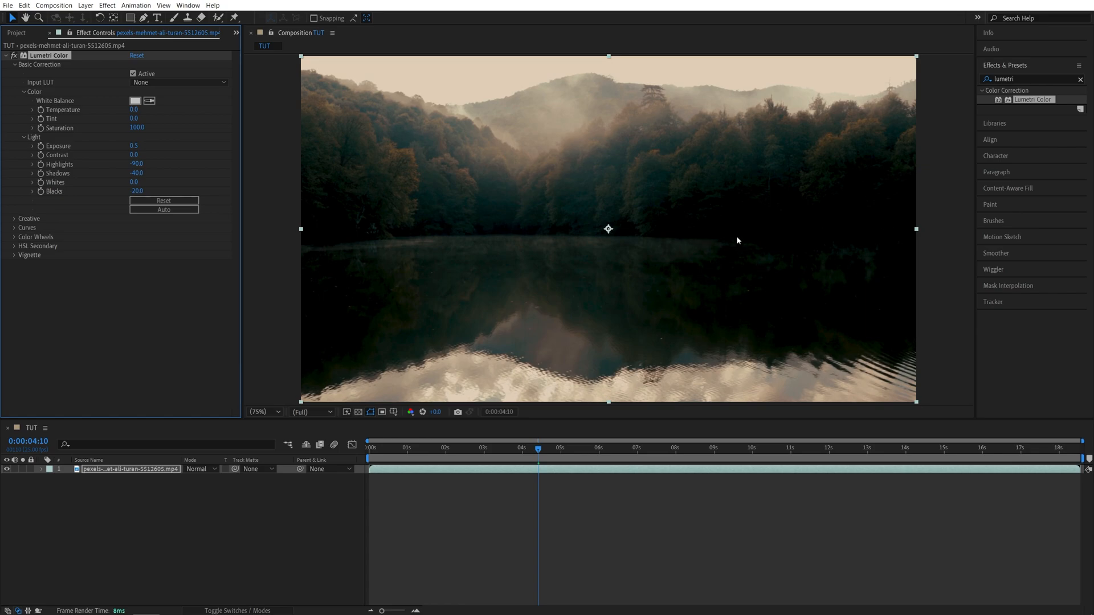
mouse_move(872, 249)
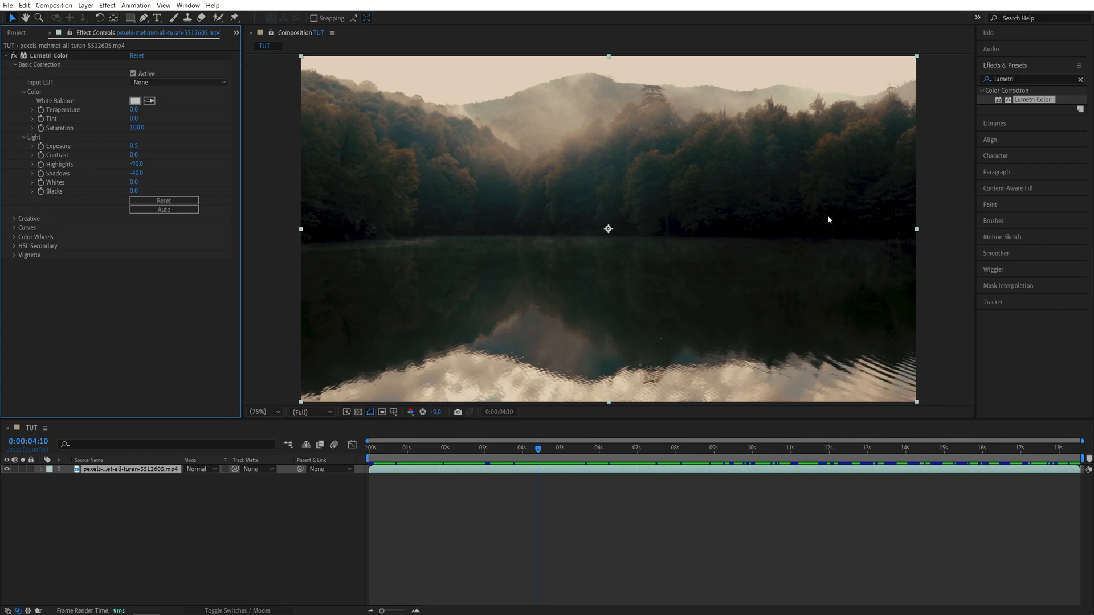
mouse_move(817, 269)
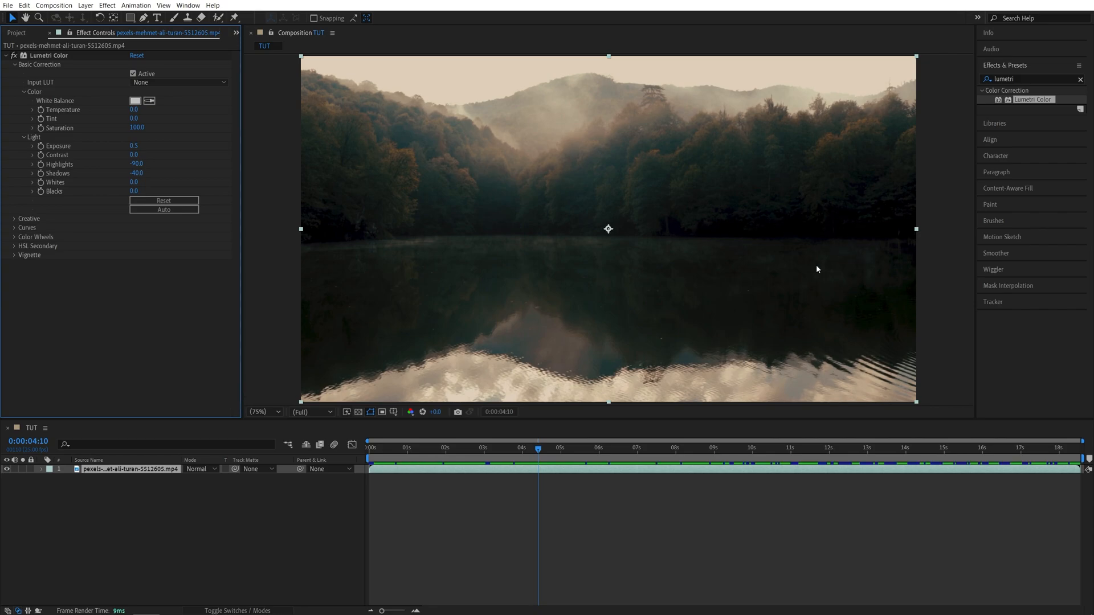
mouse_move(421, 90)
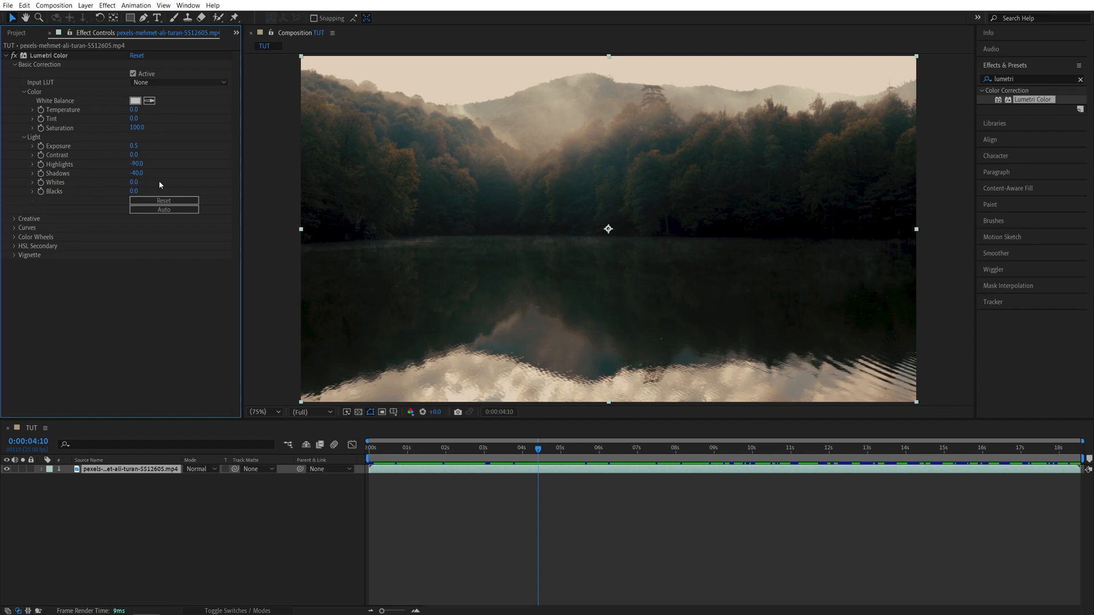
mouse_move(167, 163)
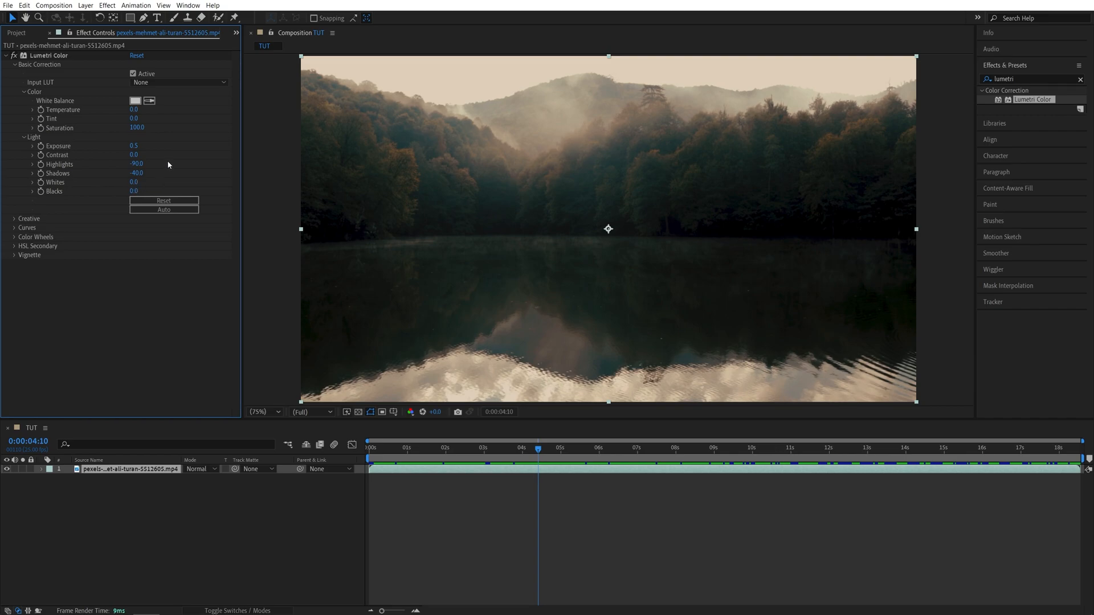
mouse_move(367, 147)
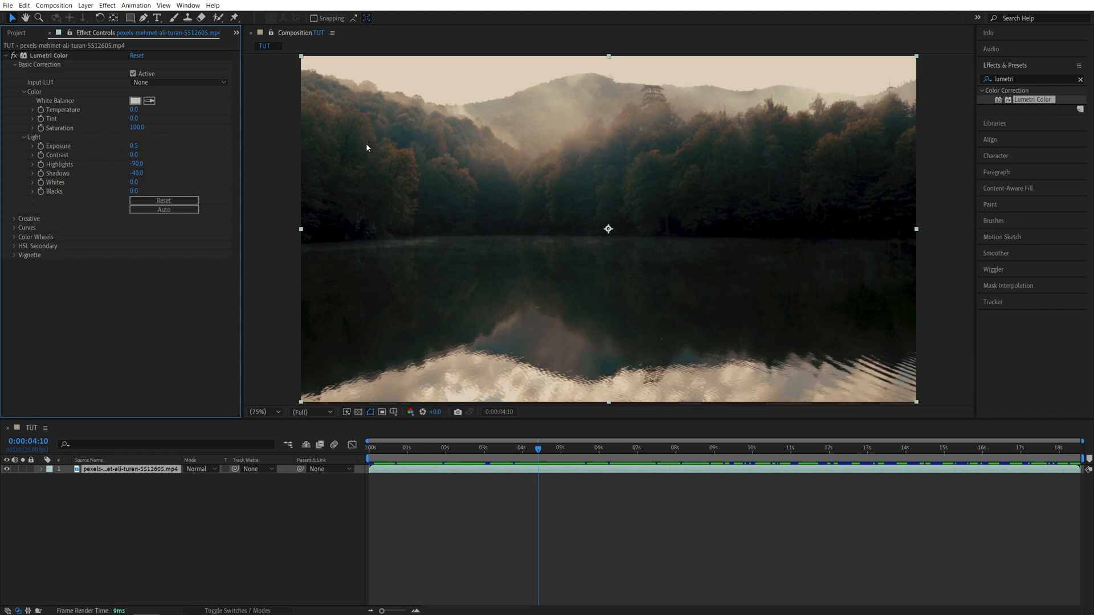
mouse_move(663, 158)
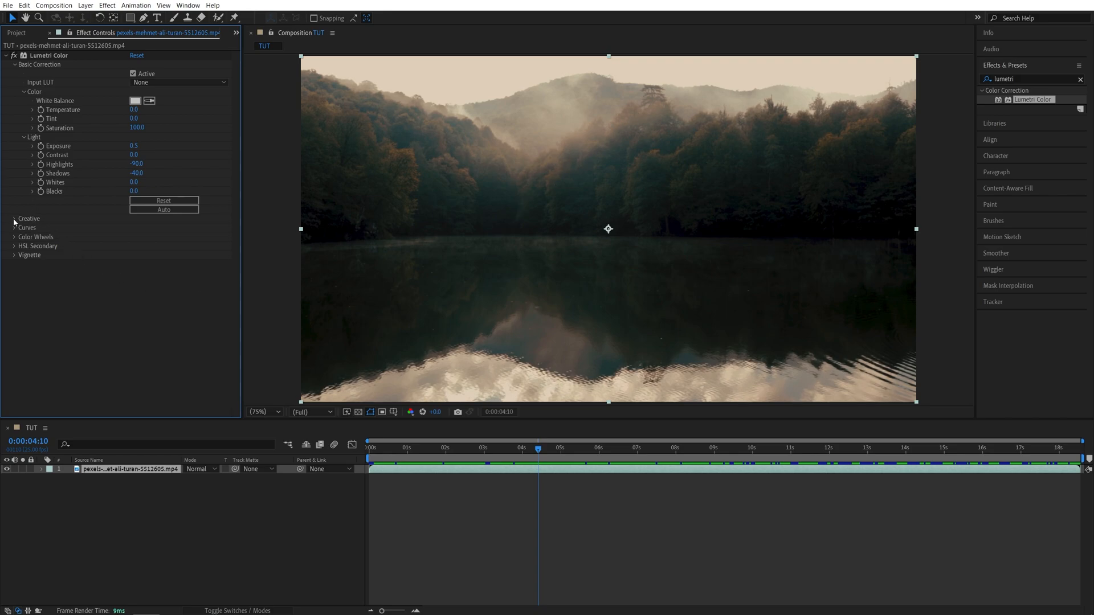
Expand Lumetri's Creative section to reach the Split Toning tint wheels.
left_click(15, 219)
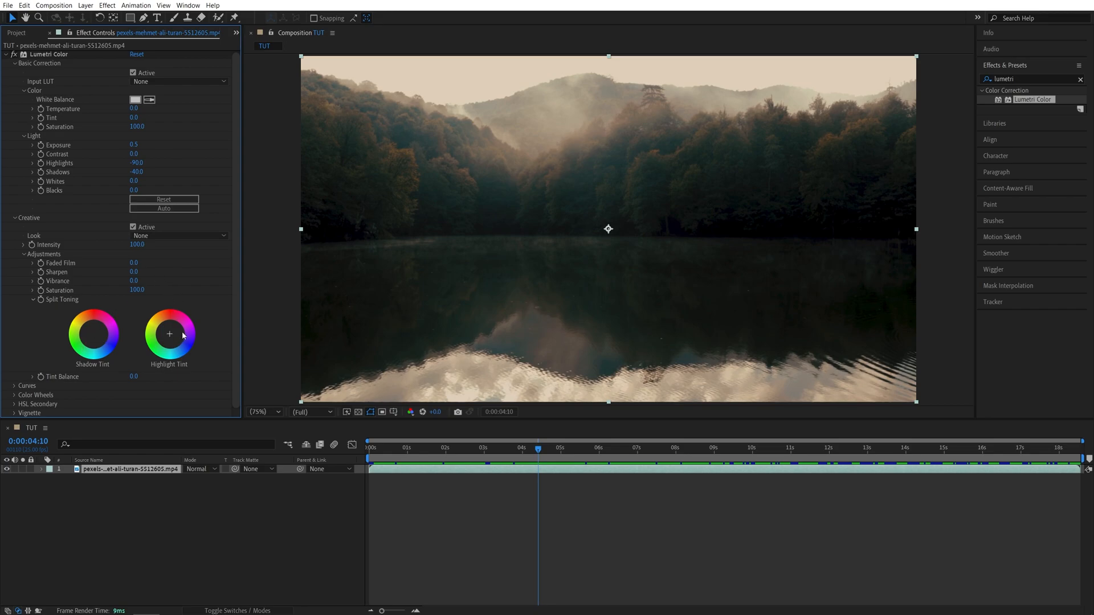
mouse_move(99, 340)
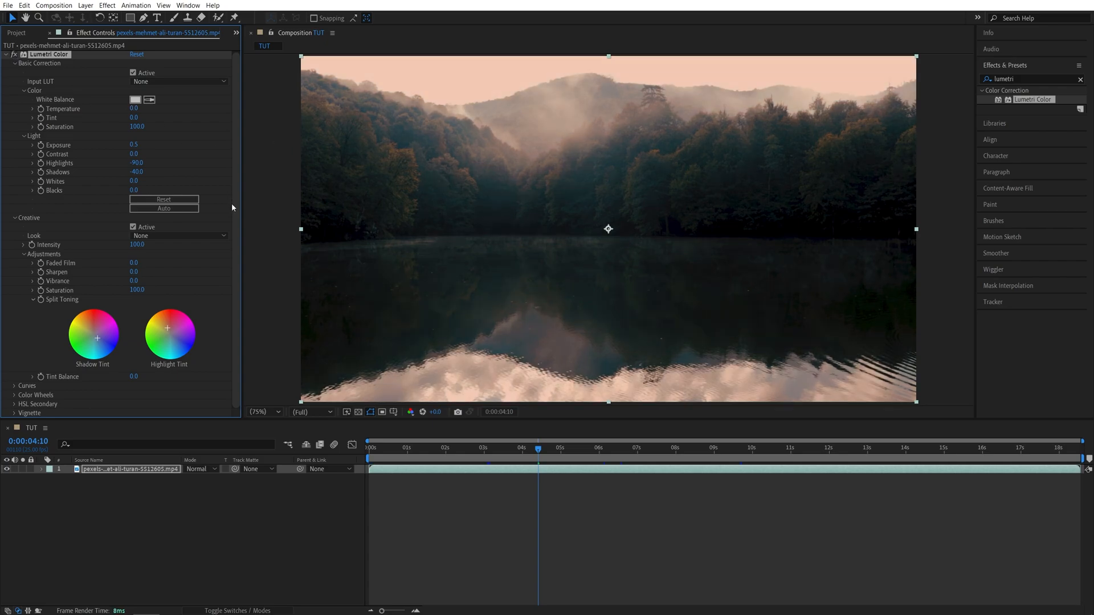
mouse_move(536, 252)
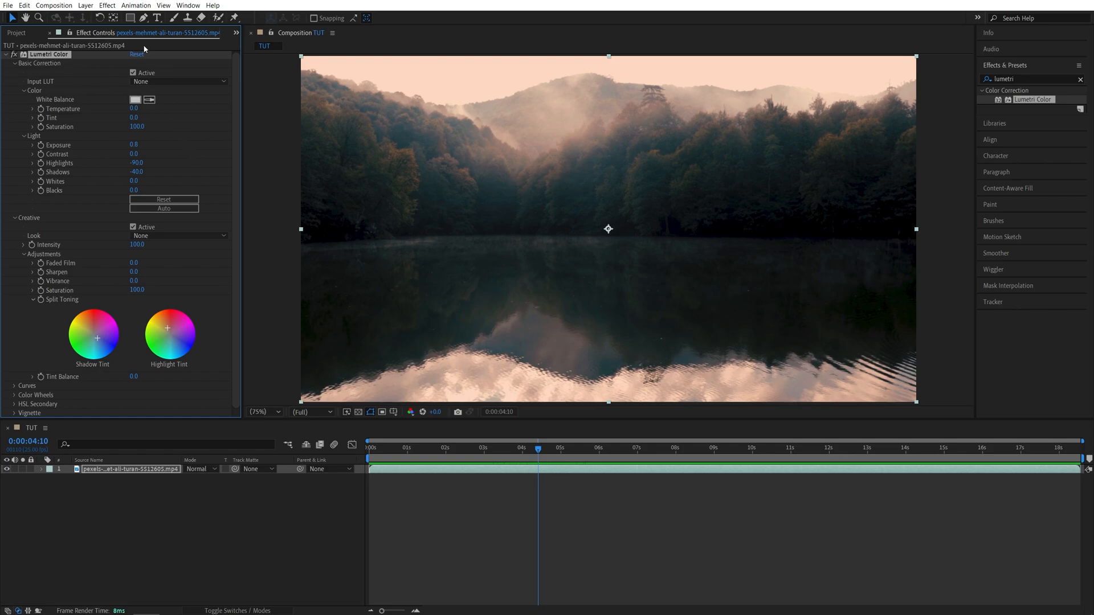
Save the Lumetri grade through Animation > Save Animation Preset, typing 'Color' as the name.
left_click(136, 6)
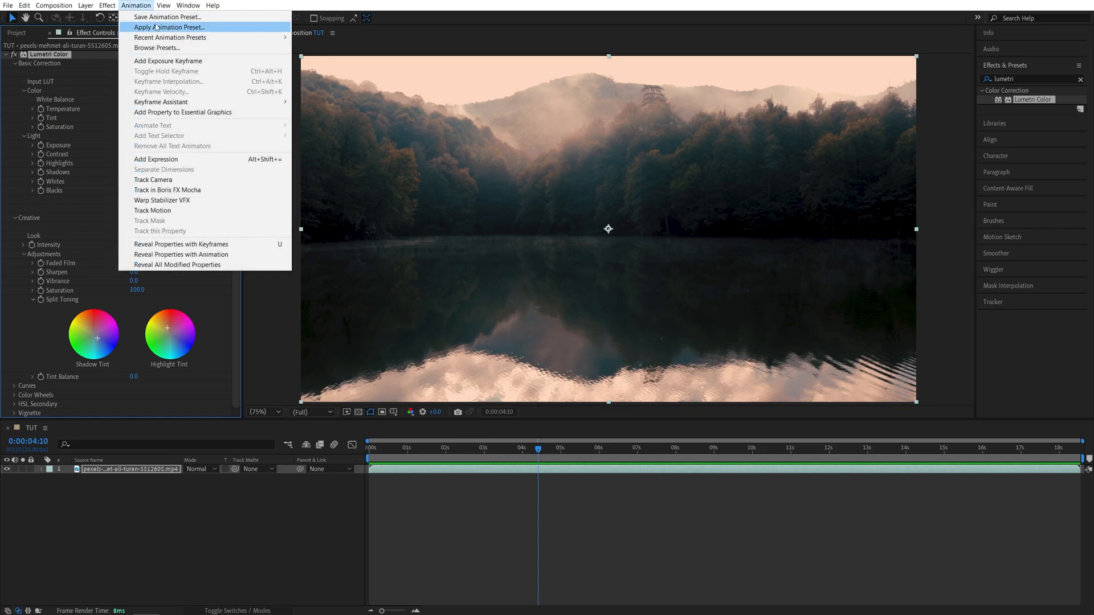
left_click(165, 16)
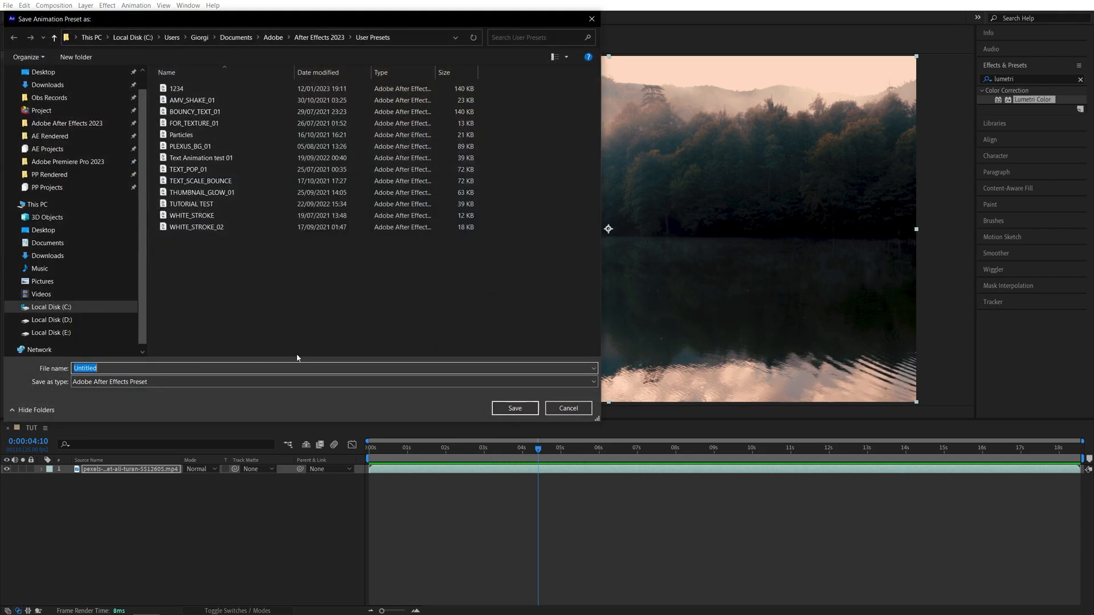
type("Color")
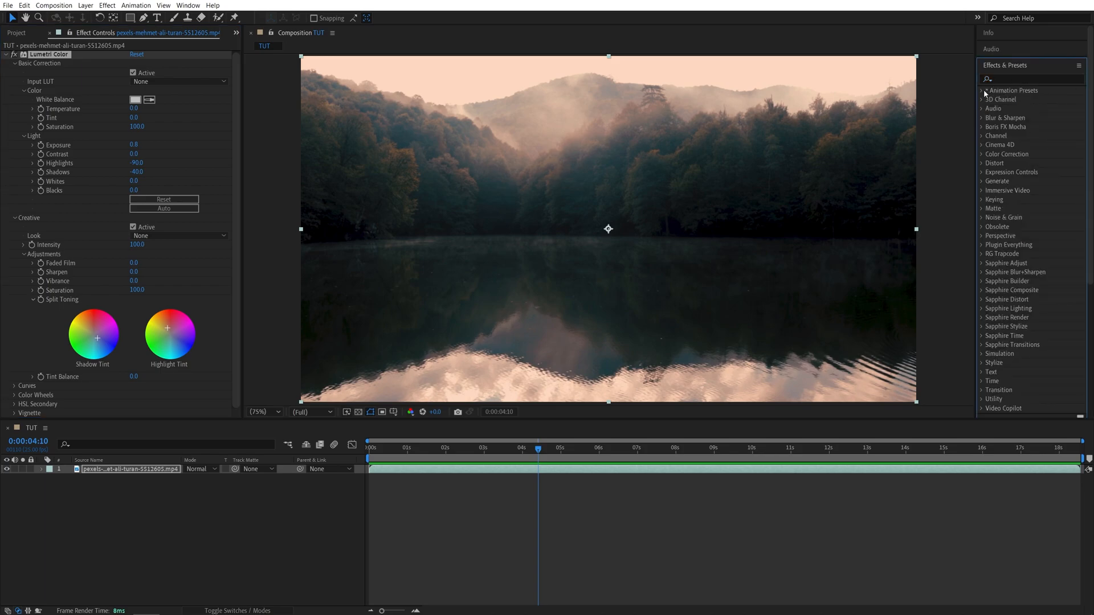
Expand Animation Presets in the effects library and select the Color Grading preset.
left_click(984, 90)
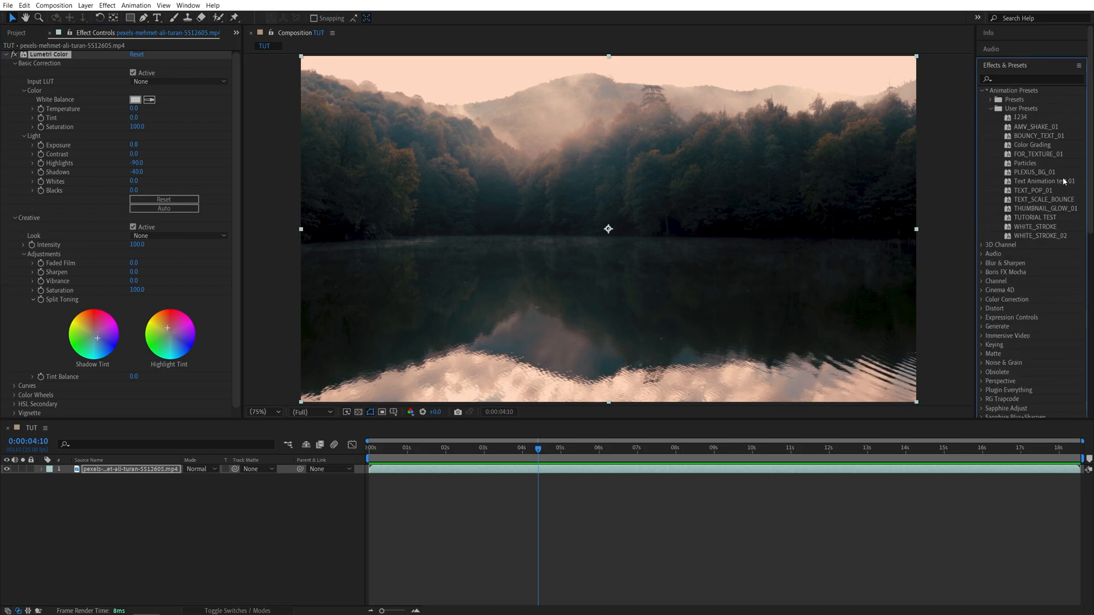
left_click(1031, 144)
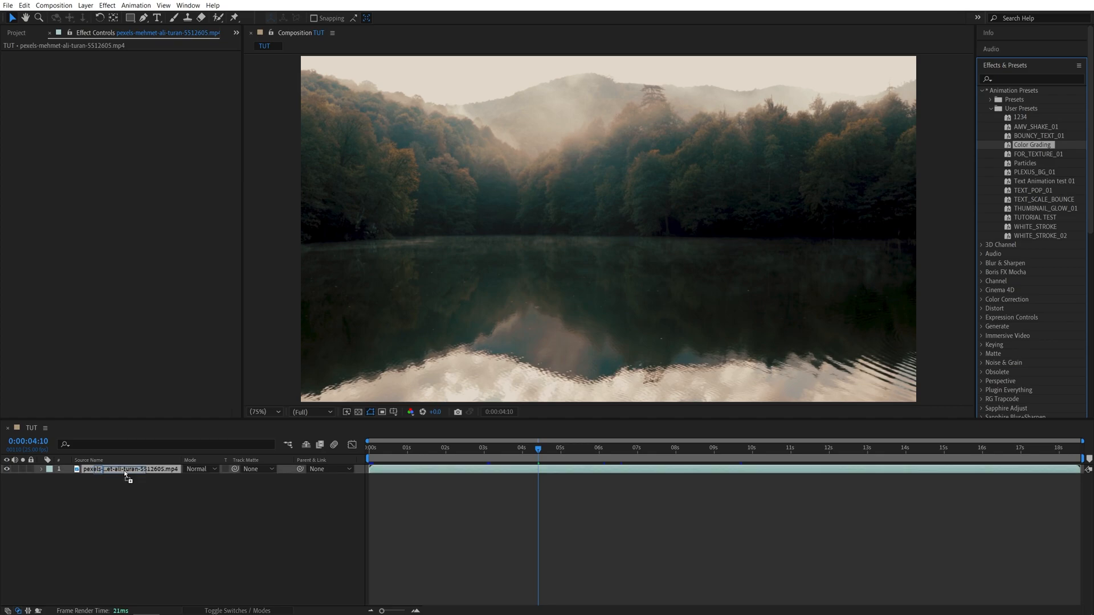
Reapply Color Grading, check Basic Correction and Creative values, and jump near the clip start.
double_click(1032, 145)
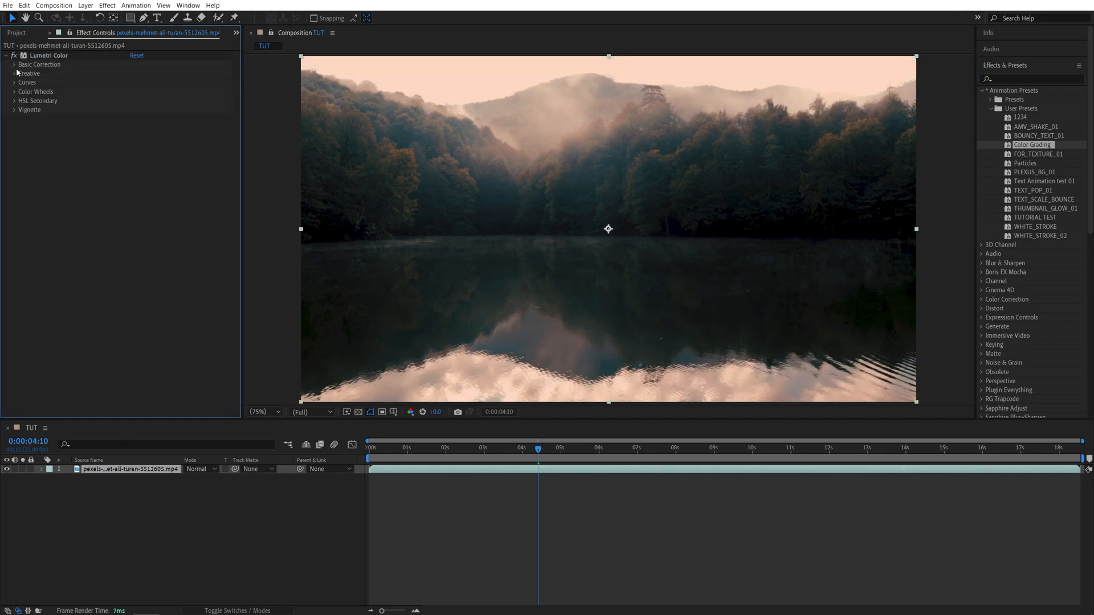
left_click(15, 65)
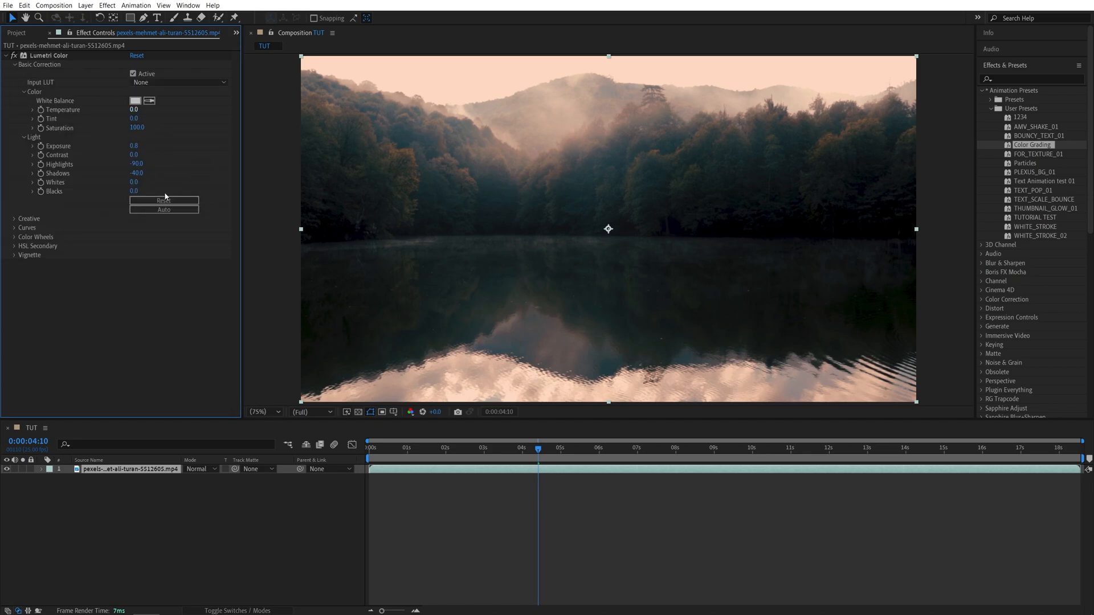
left_click(29, 218)
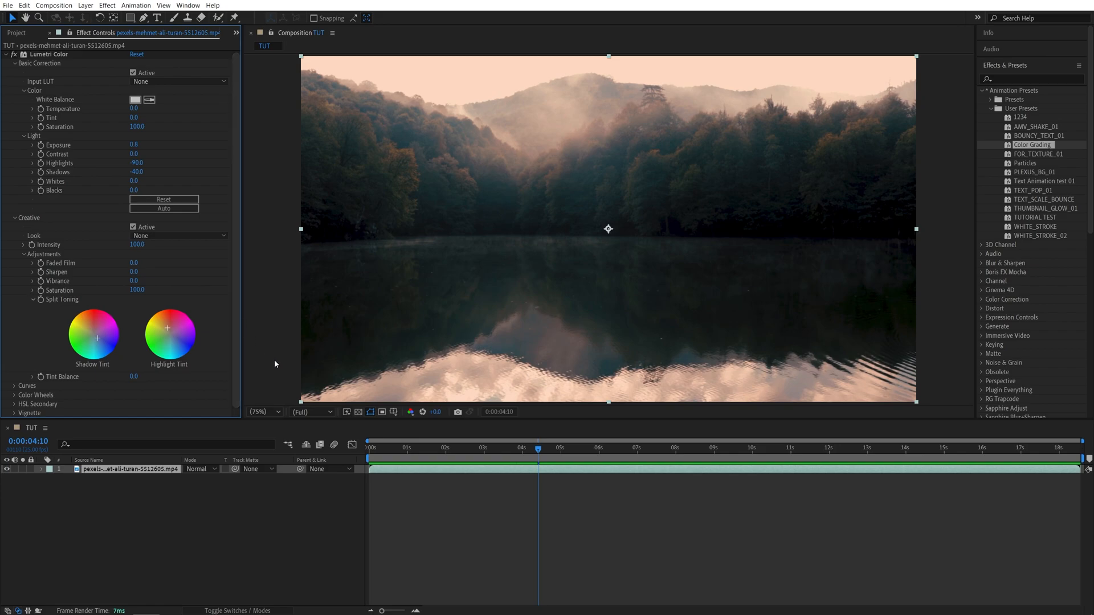
left_click(378, 454)
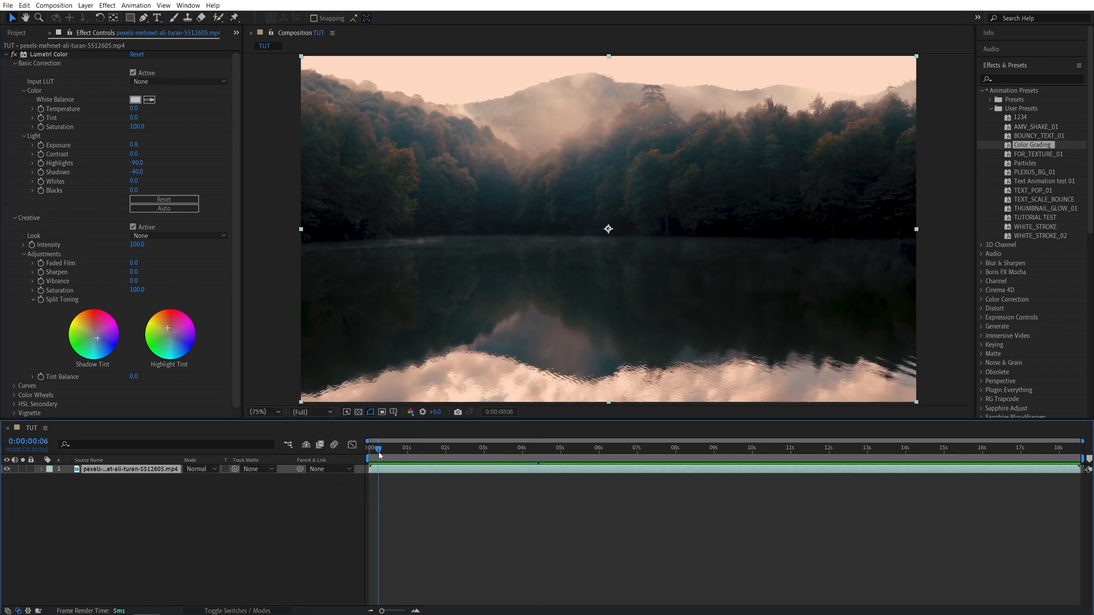